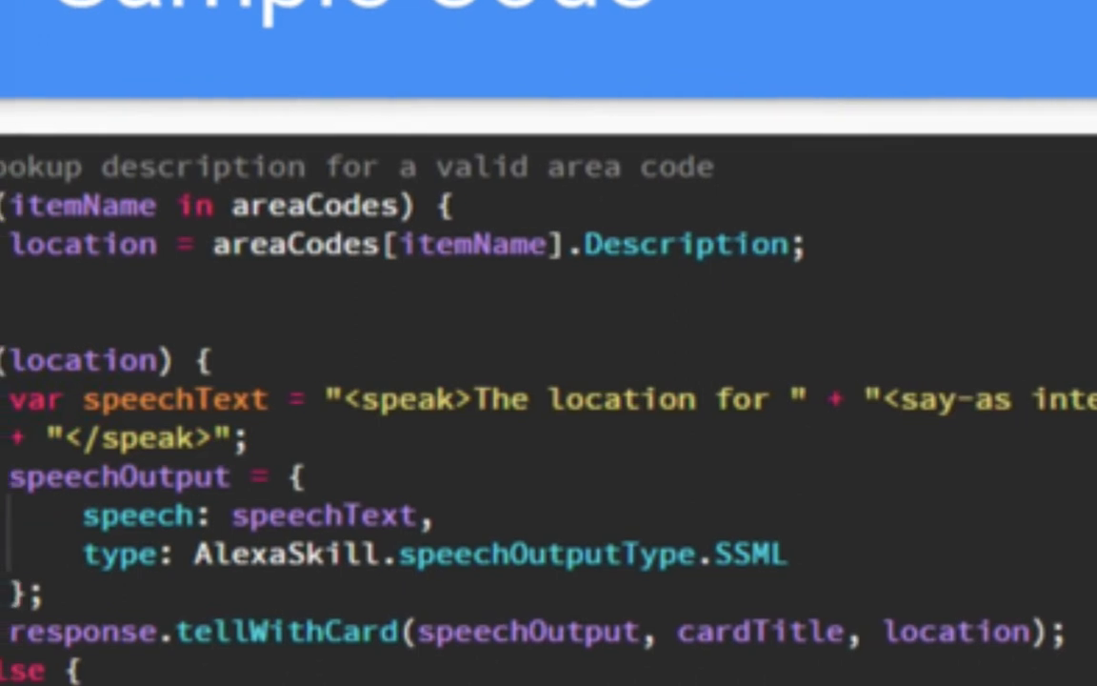
scroll("down", 3)
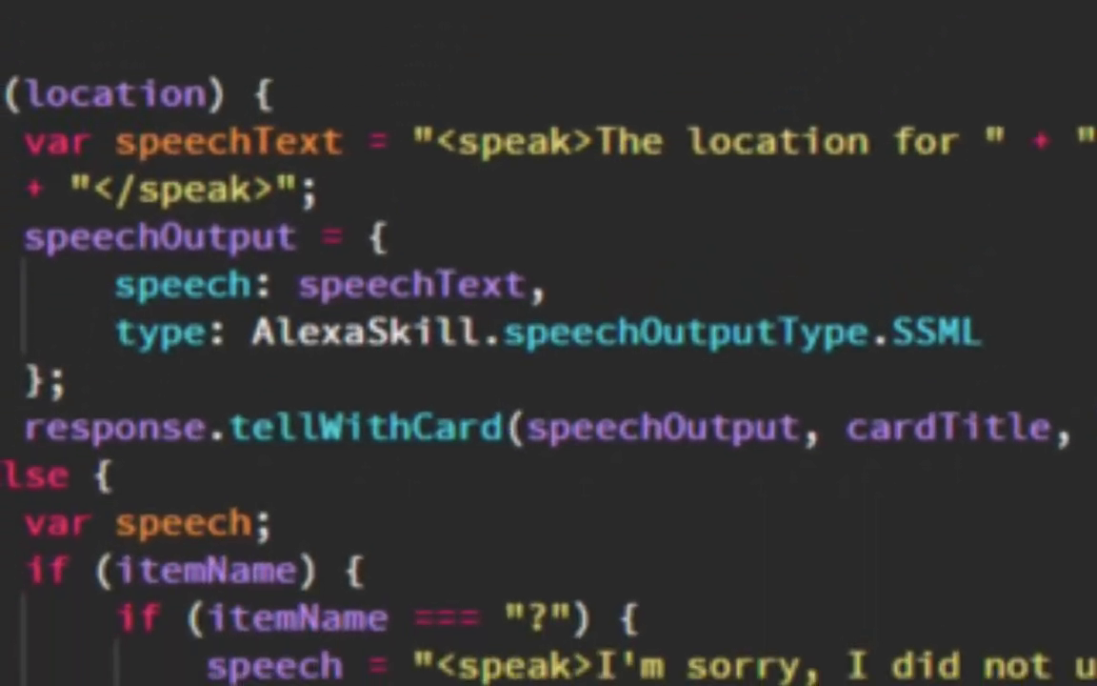